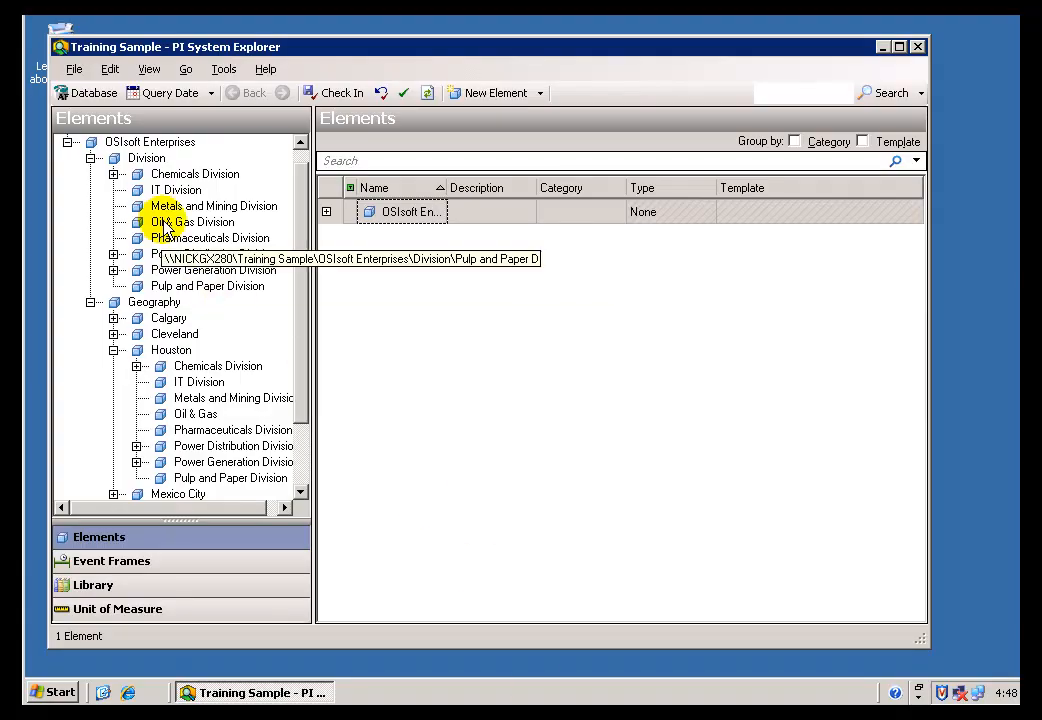
- Expand Geography > Houston > Chemicals Division > 00 - Equipment List to reveal the Tanks group
click(194, 172)
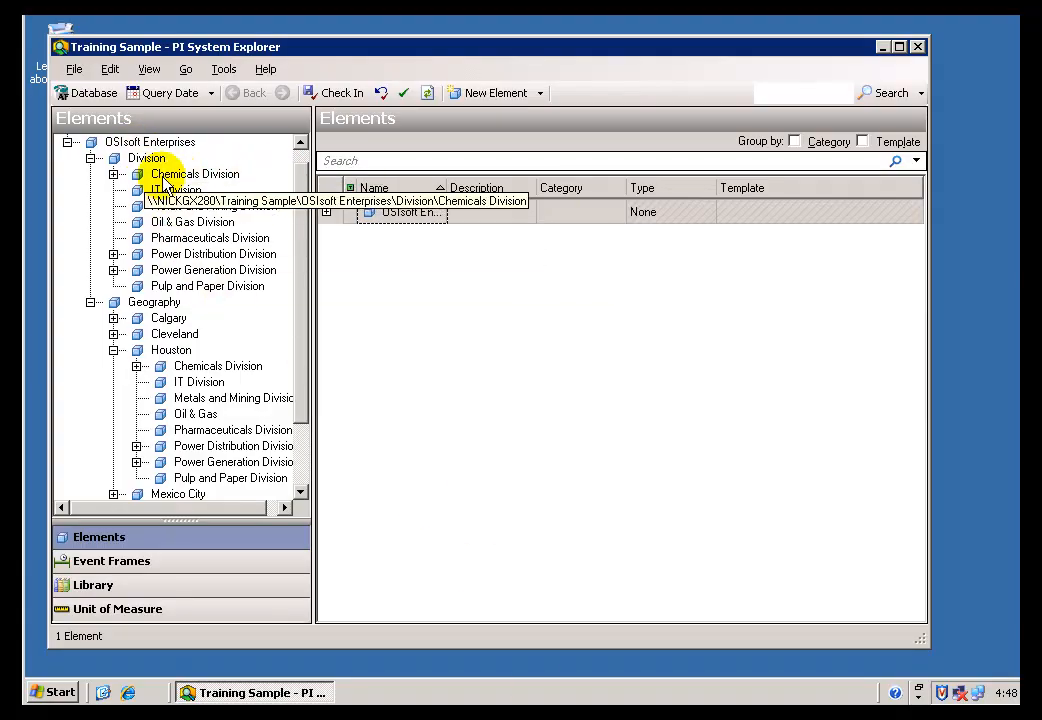
click(176, 190)
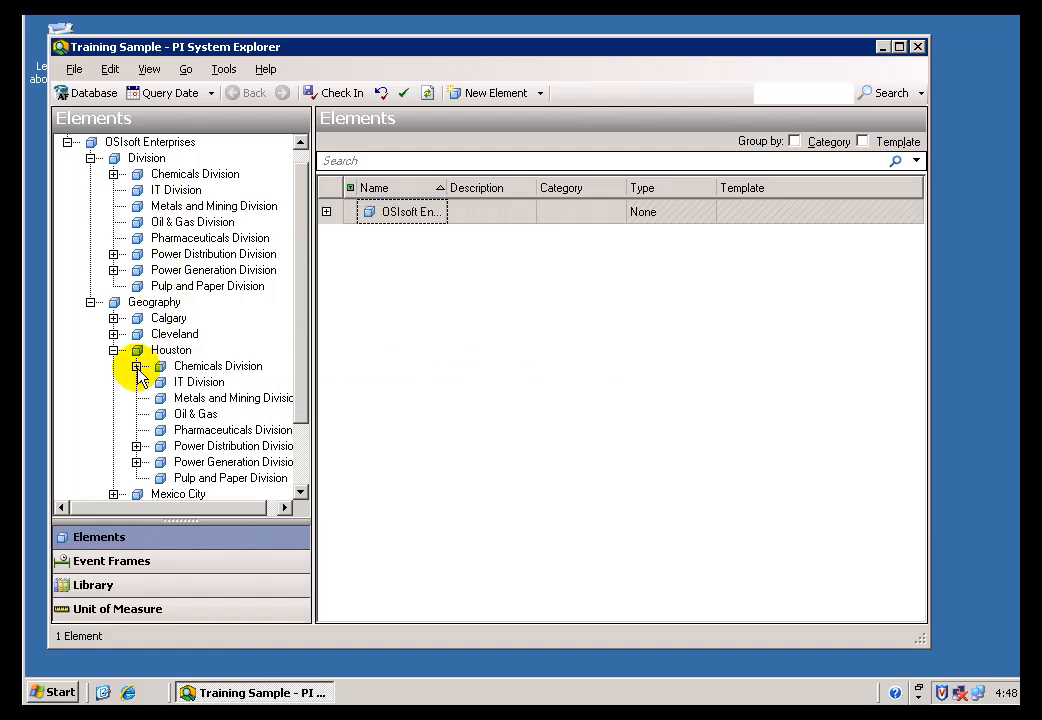
click(136, 366)
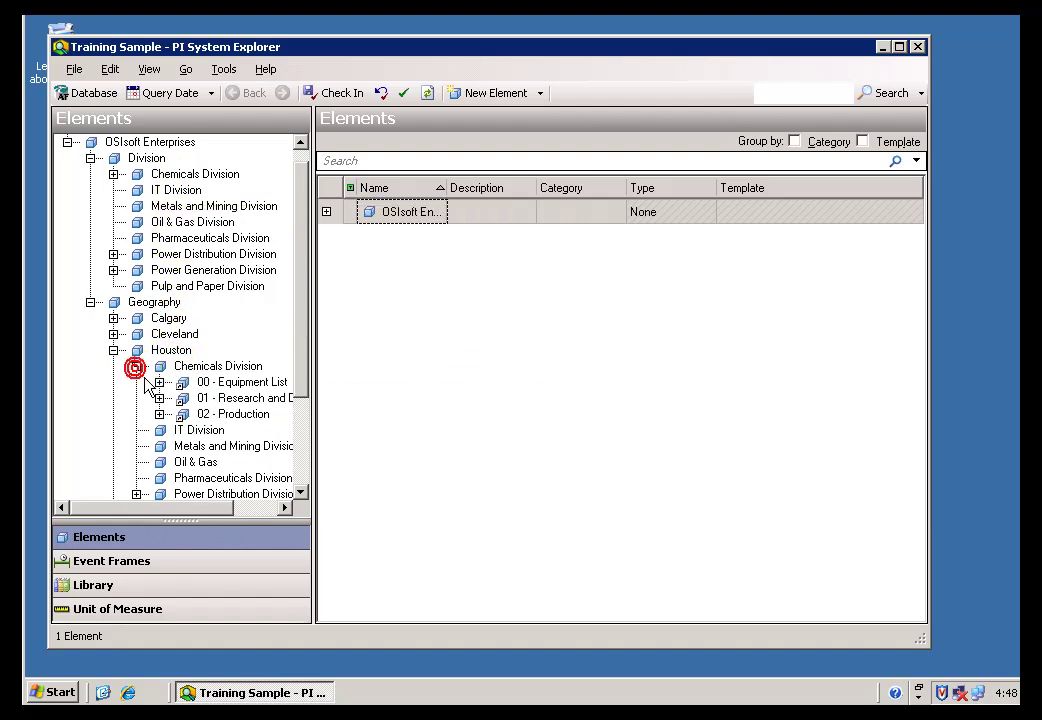
click(184, 380)
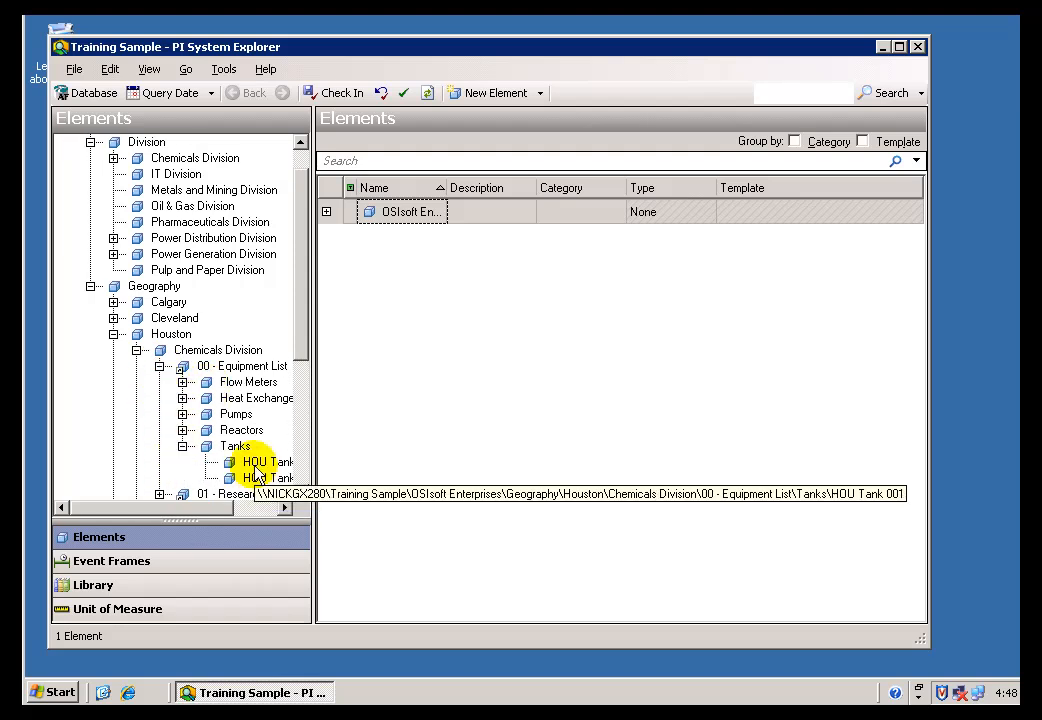
- View HOU Tank 001's attributes, glance at HOU Tank 002's, then return to HOU Tank 001
click(264, 460)
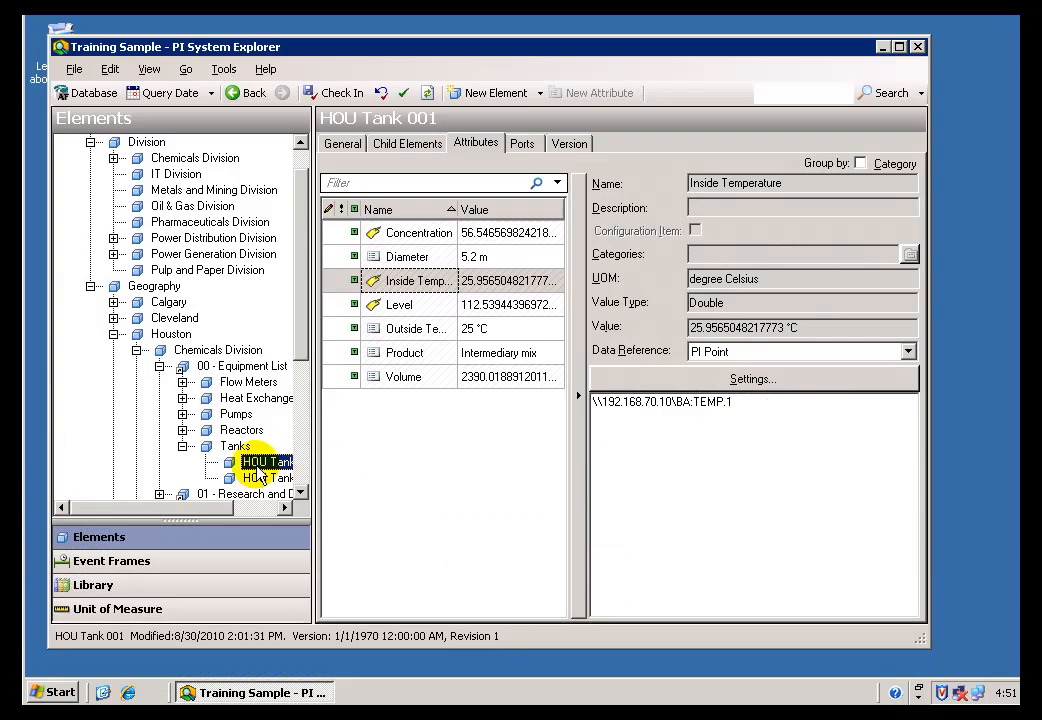
click(262, 476)
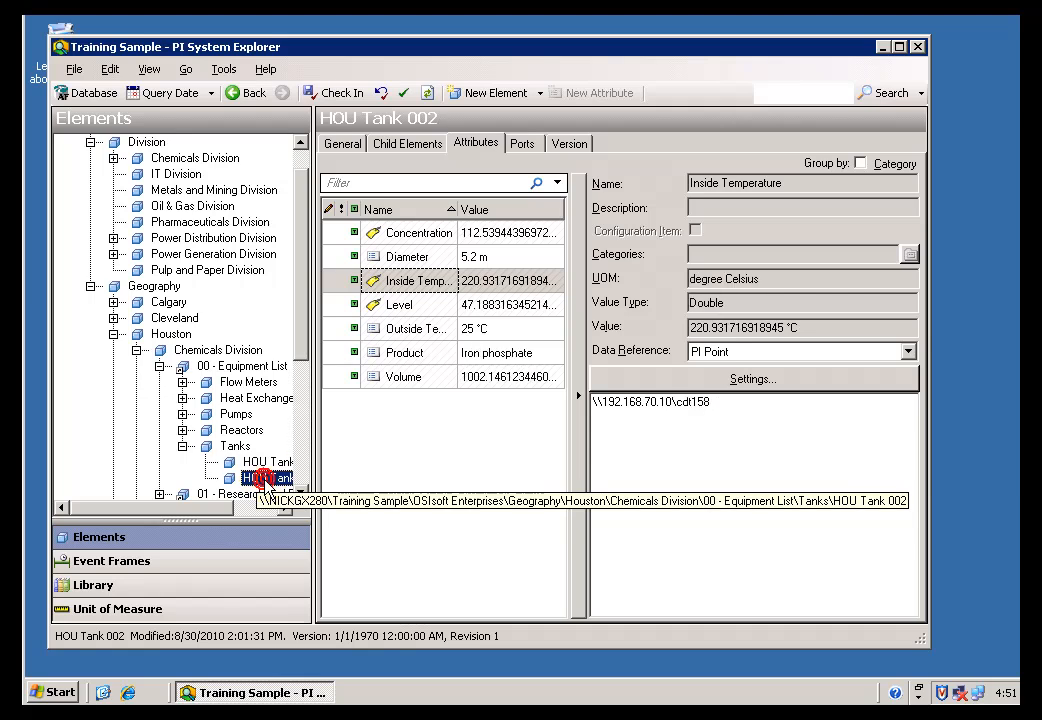
click(264, 462)
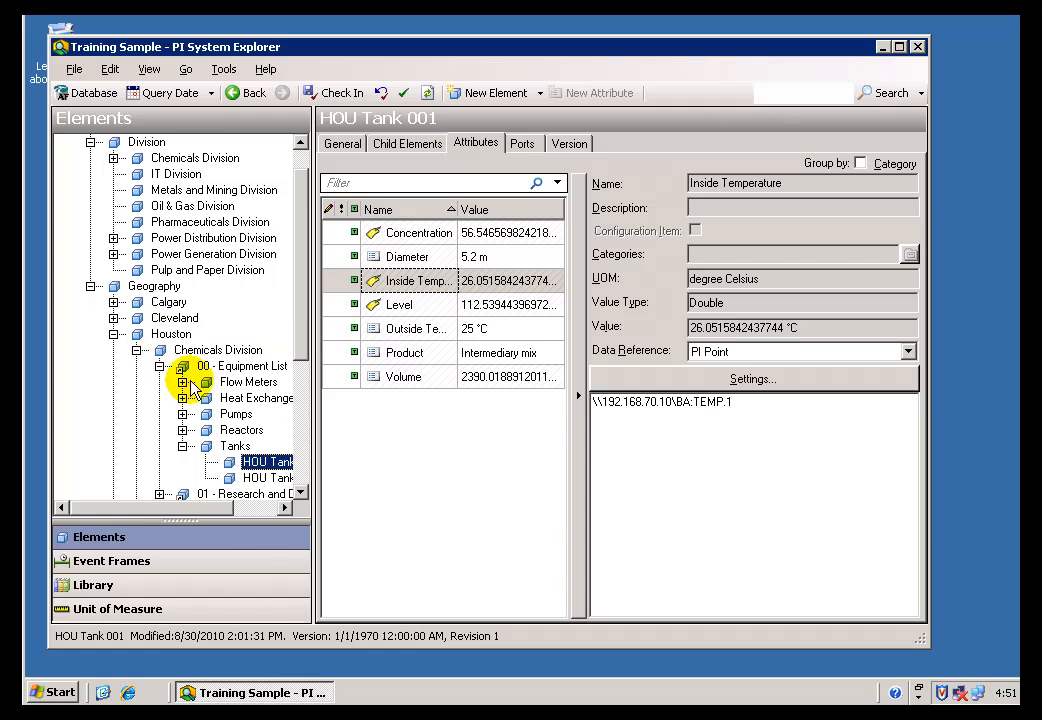
mouse_move(212, 432)
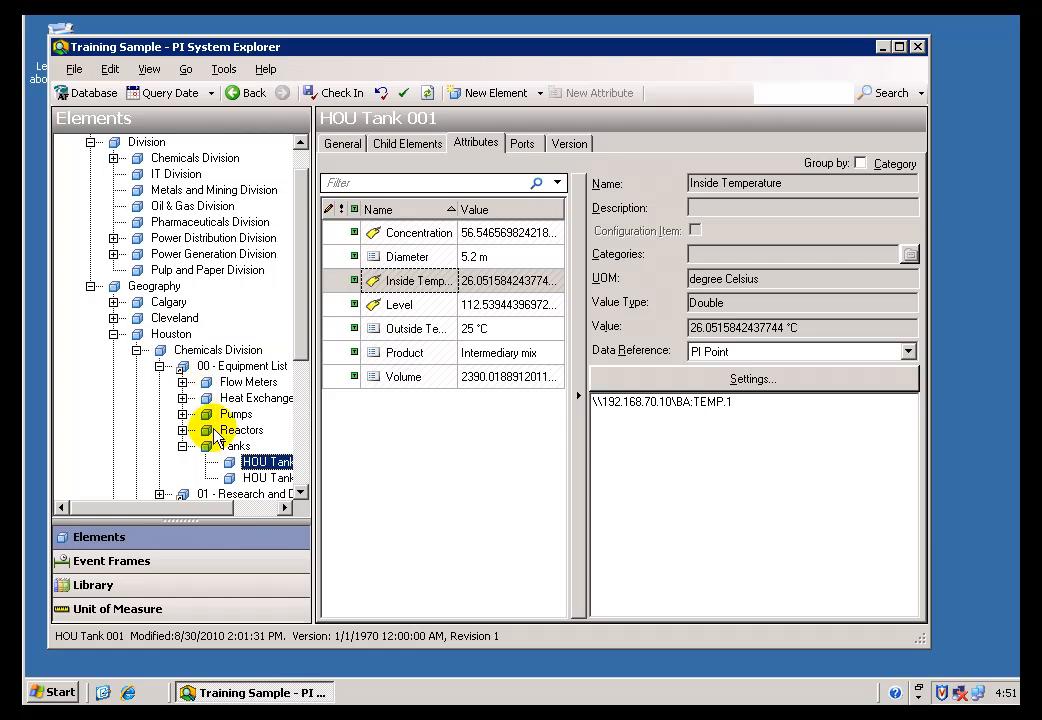
mouse_move(264, 478)
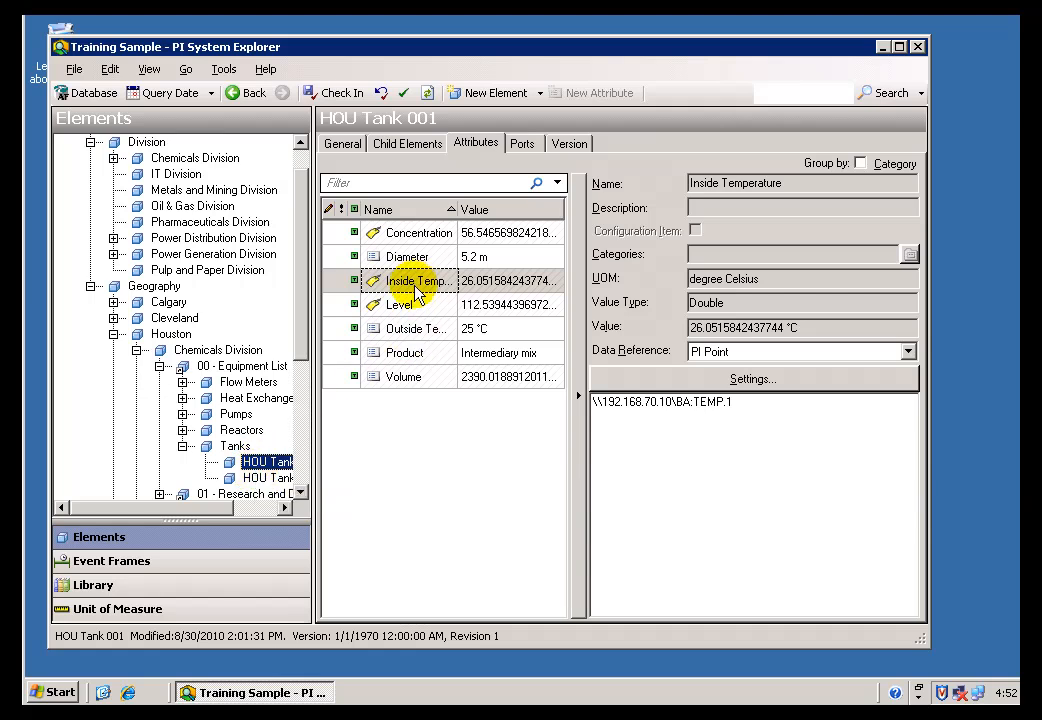
mouse_move(402, 288)
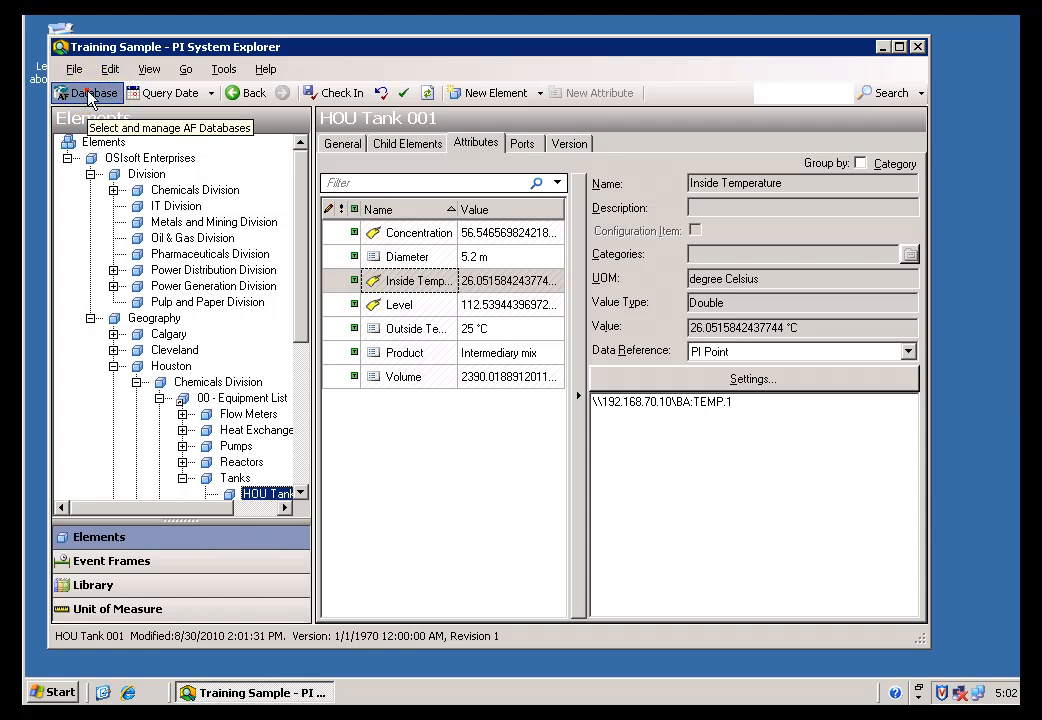
- In the Select Database dialog, choose OSISOFT-TRNG from the list of AF servers
click(90, 94)
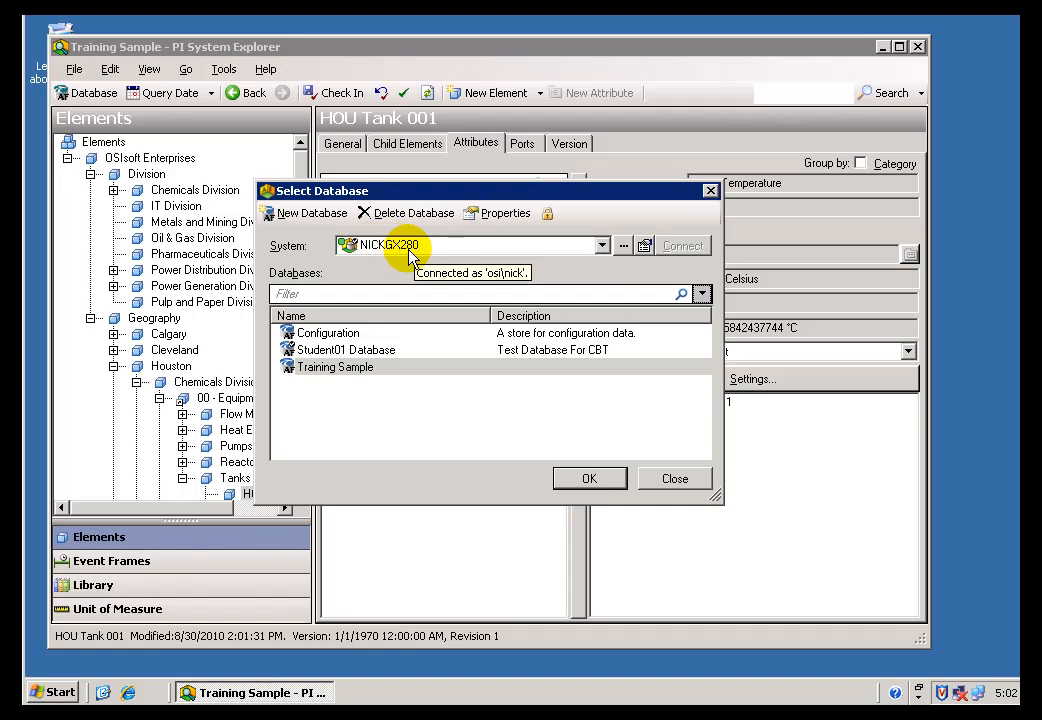
mouse_move(416, 258)
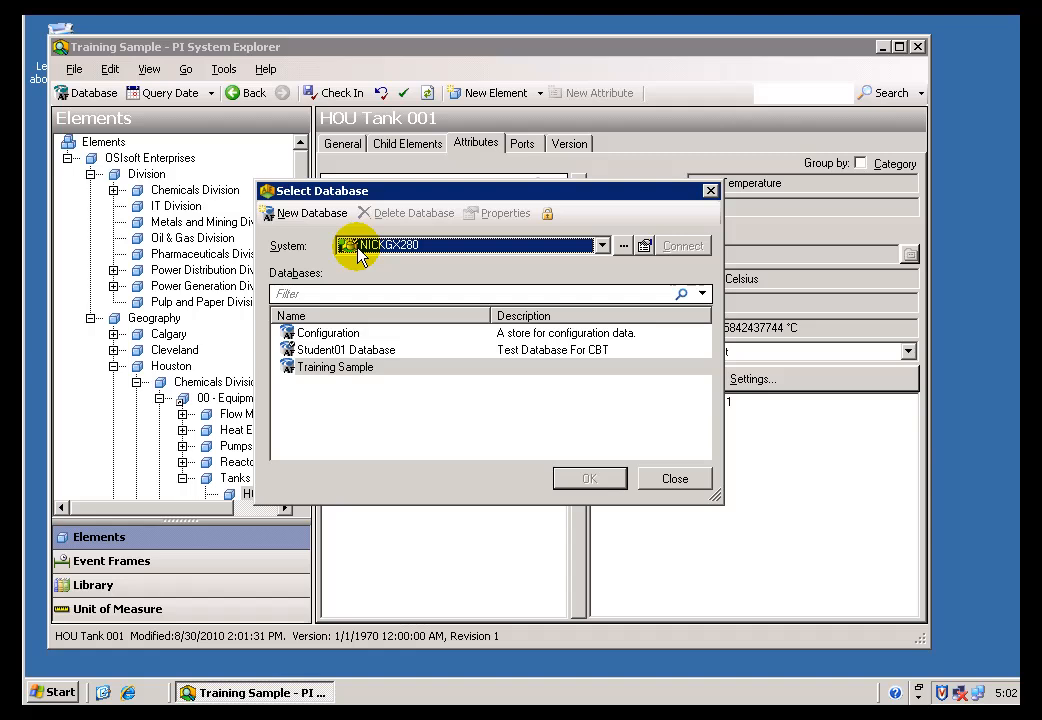
mouse_move(292, 244)
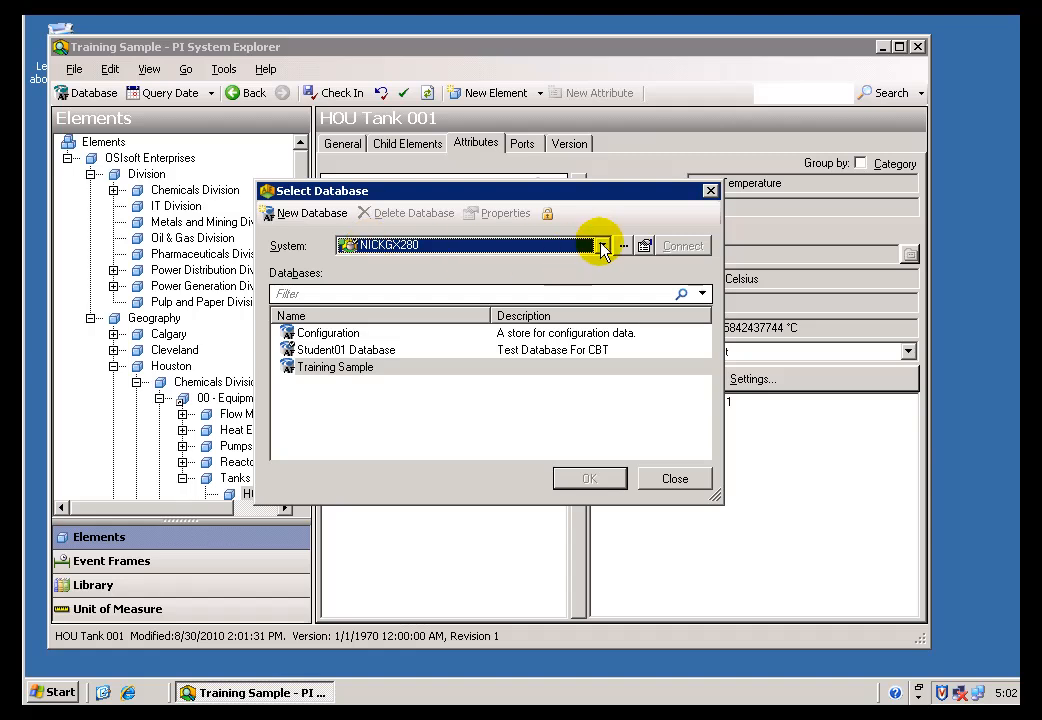
click(602, 244)
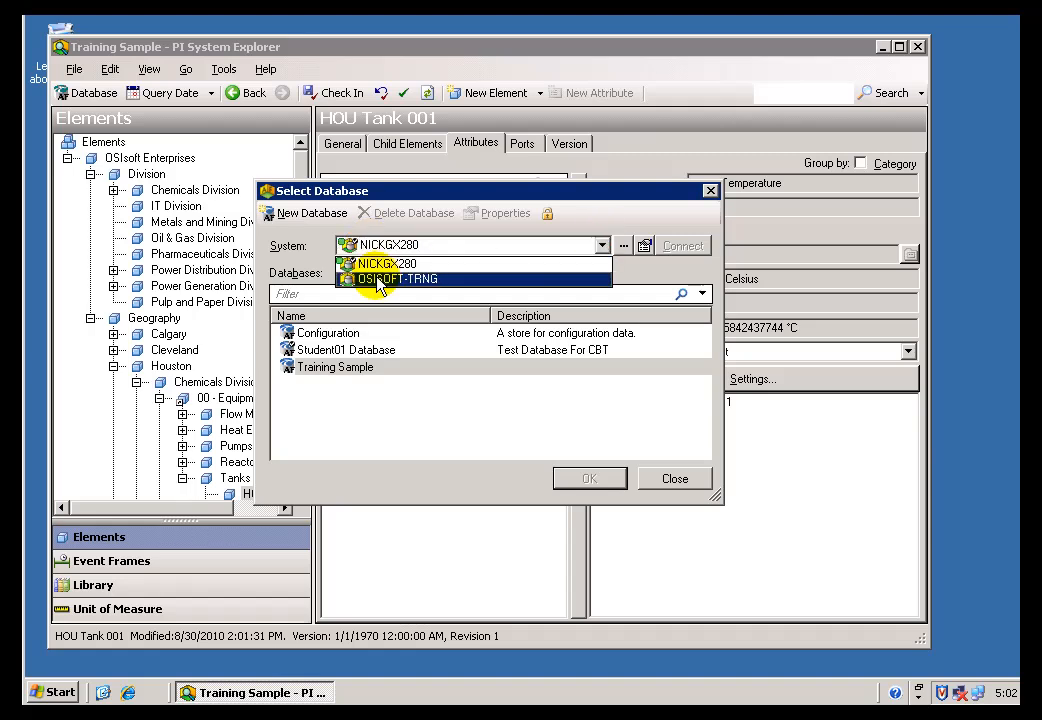
mouse_move(424, 284)
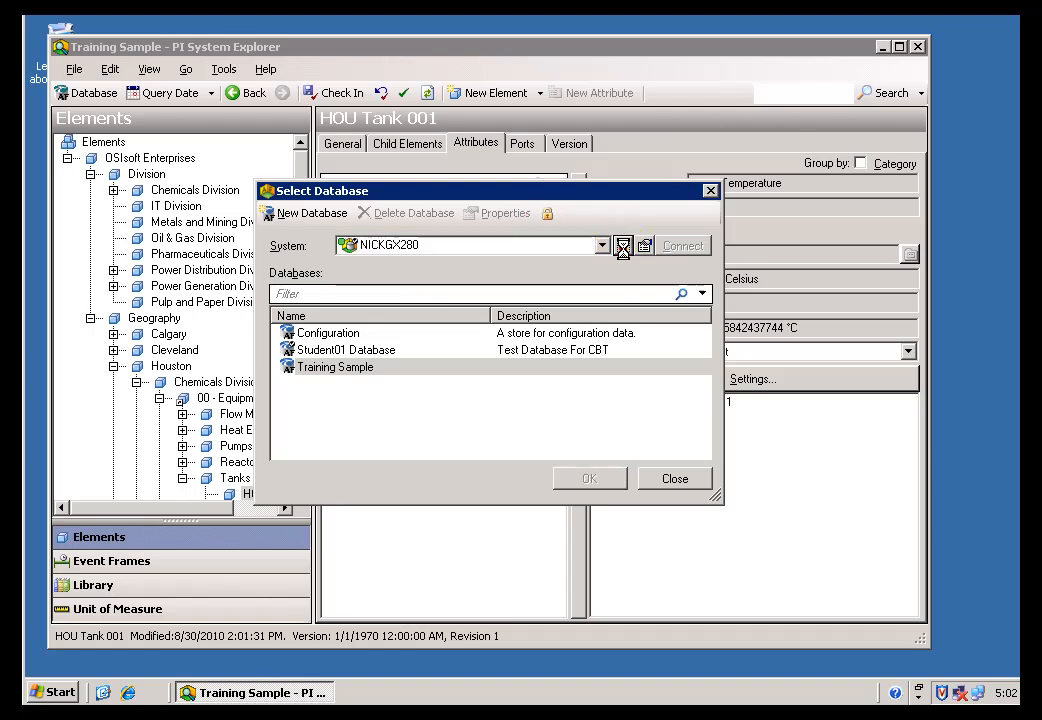
click(624, 244)
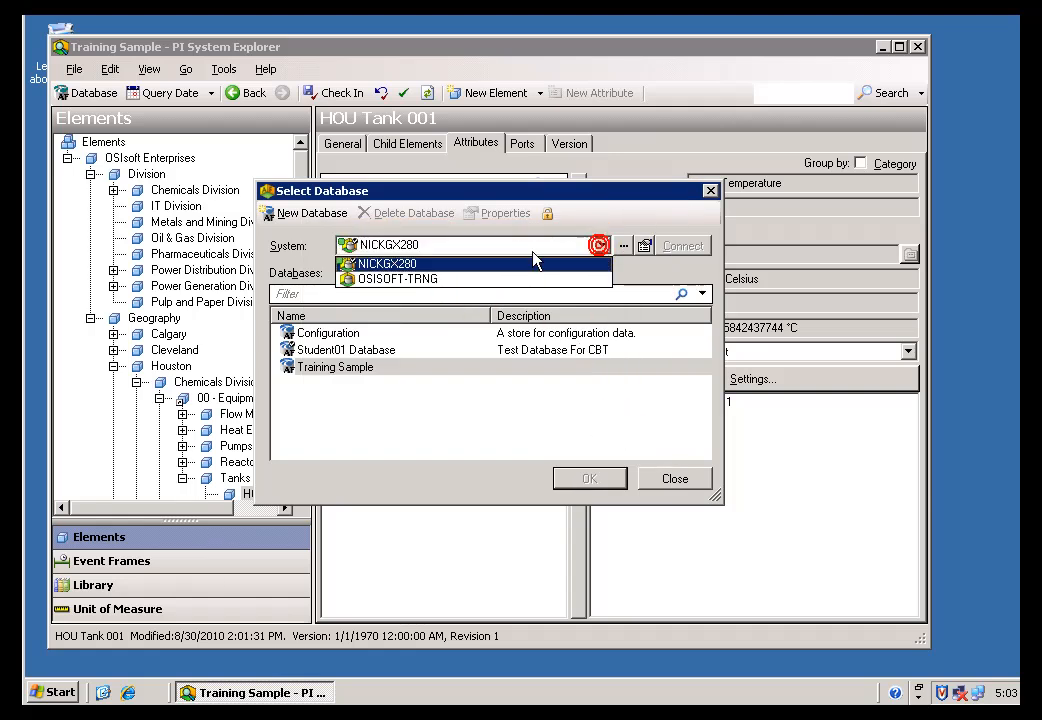
mouse_move(388, 280)
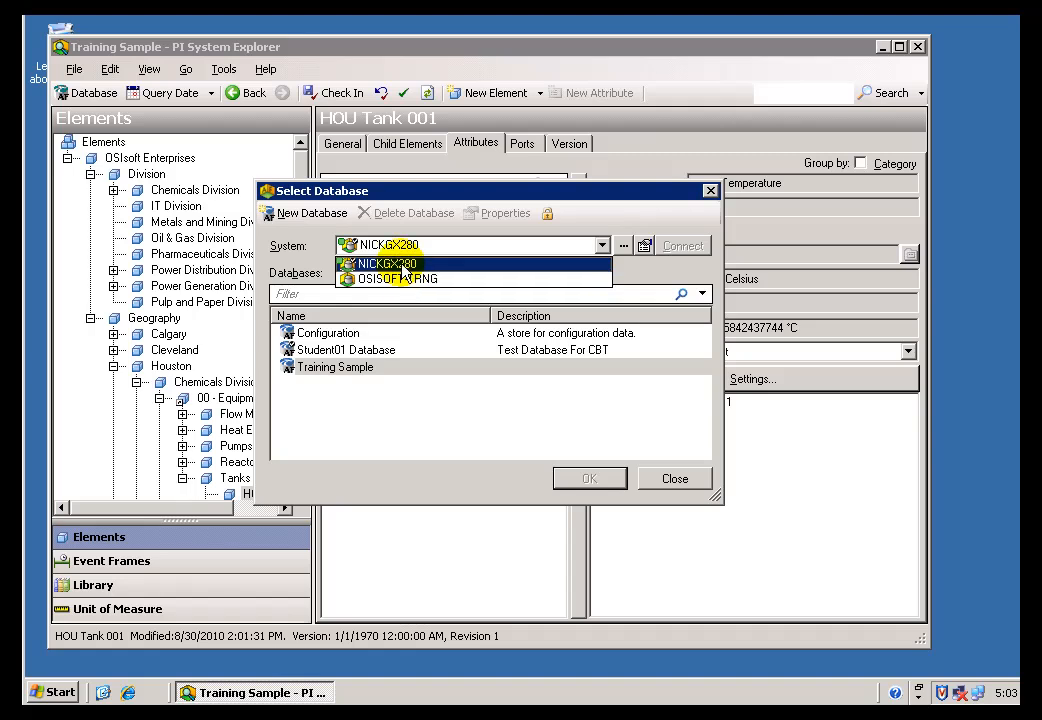
click(396, 262)
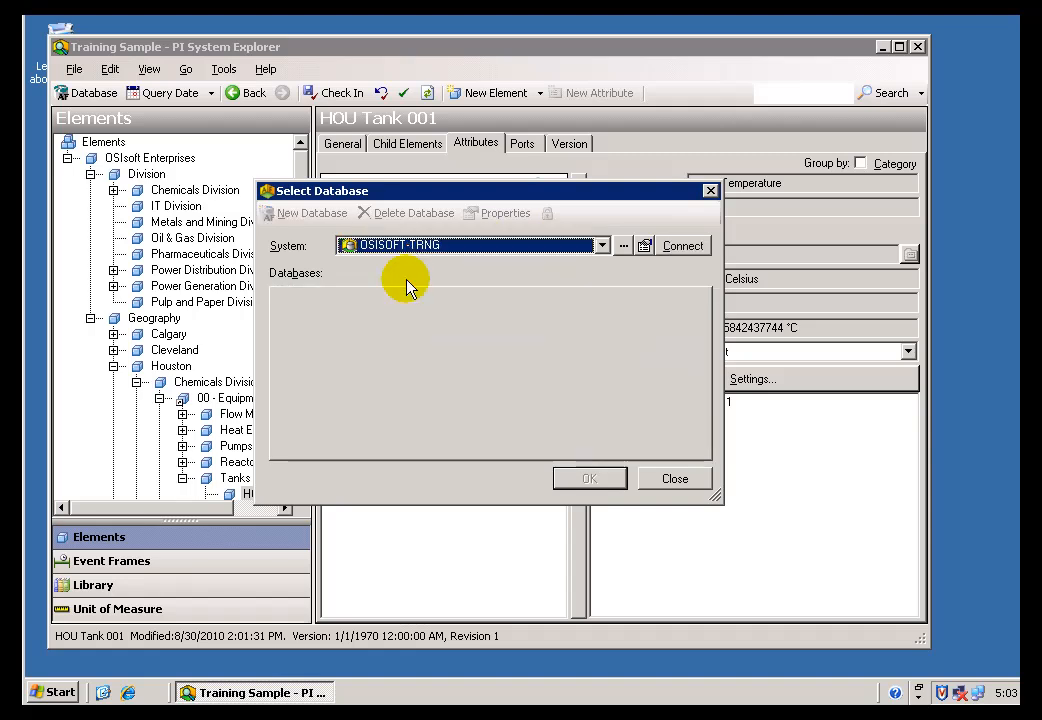
mouse_move(408, 280)
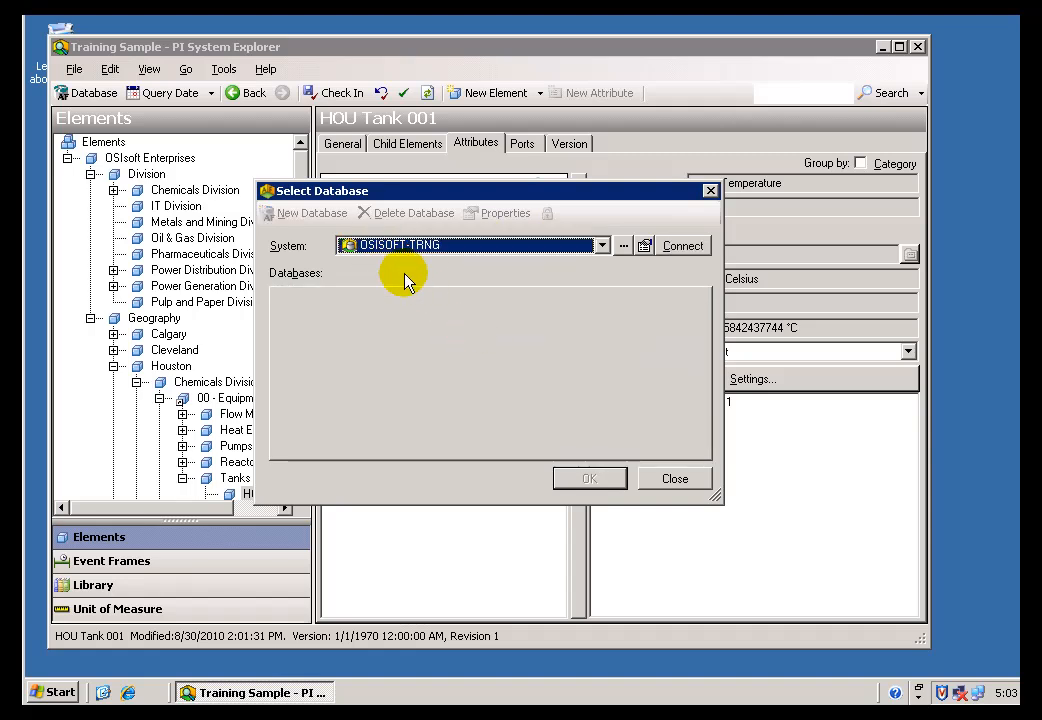
mouse_move(500, 336)
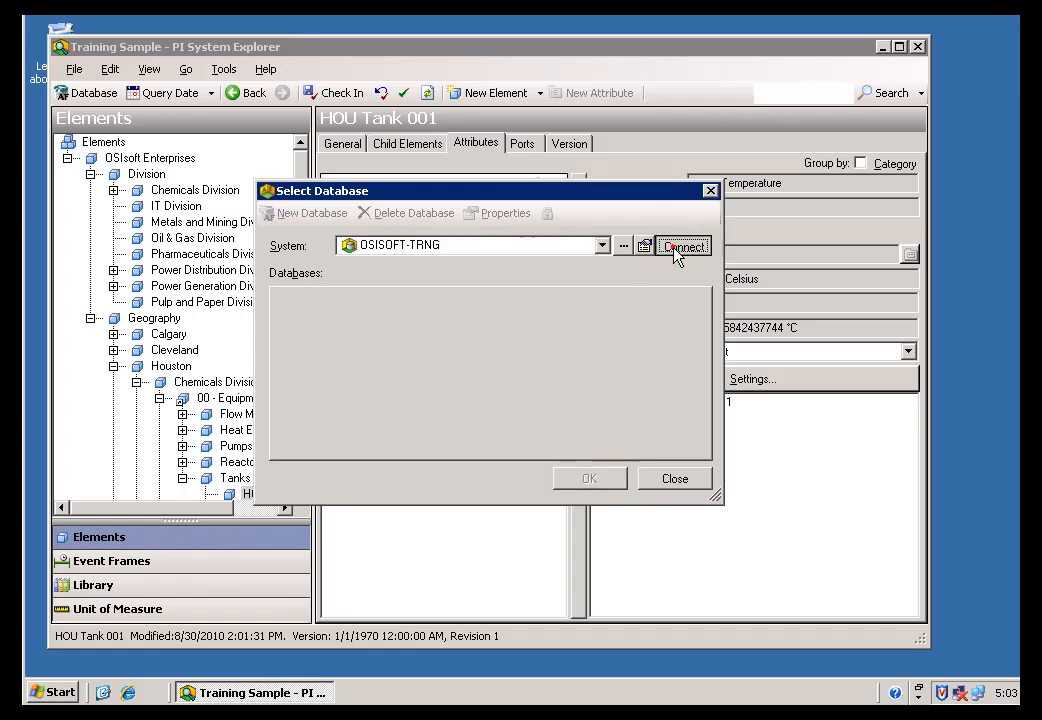
- Connect to OSISOFT-TRNG and submit the administrator user name and password
click(676, 246)
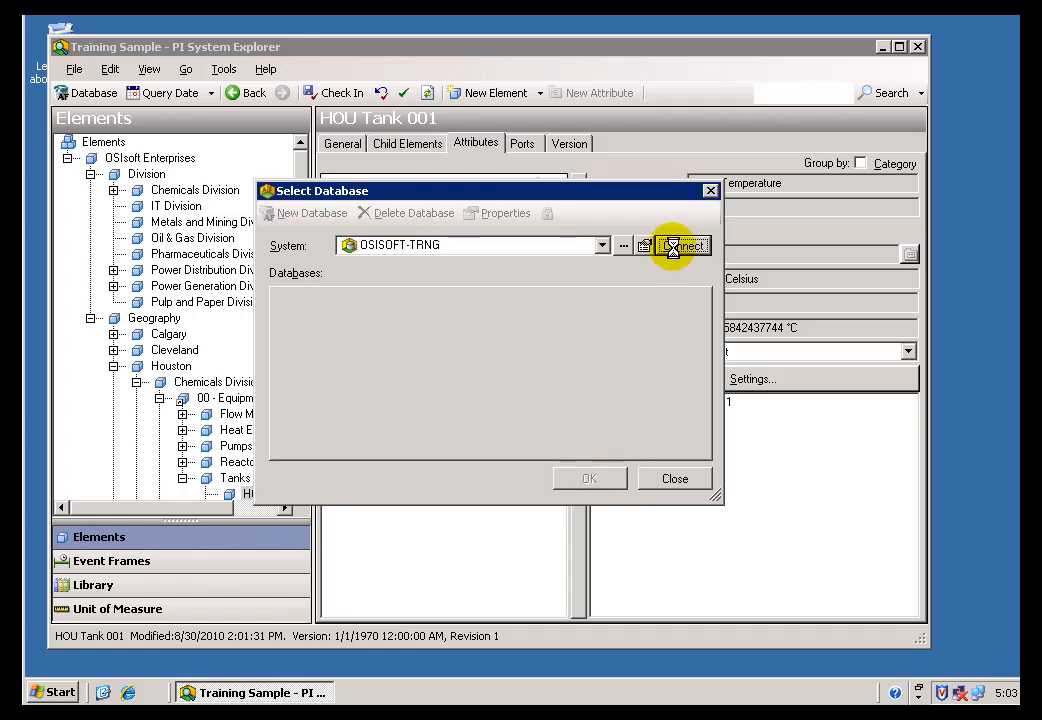
click(682, 246)
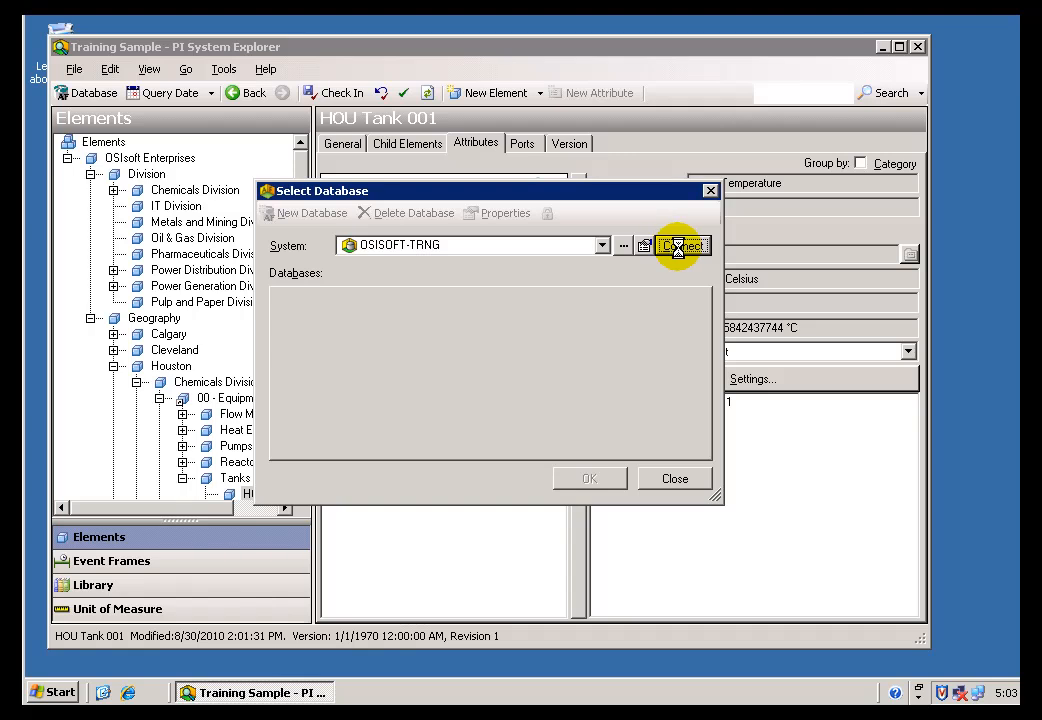
click(684, 246)
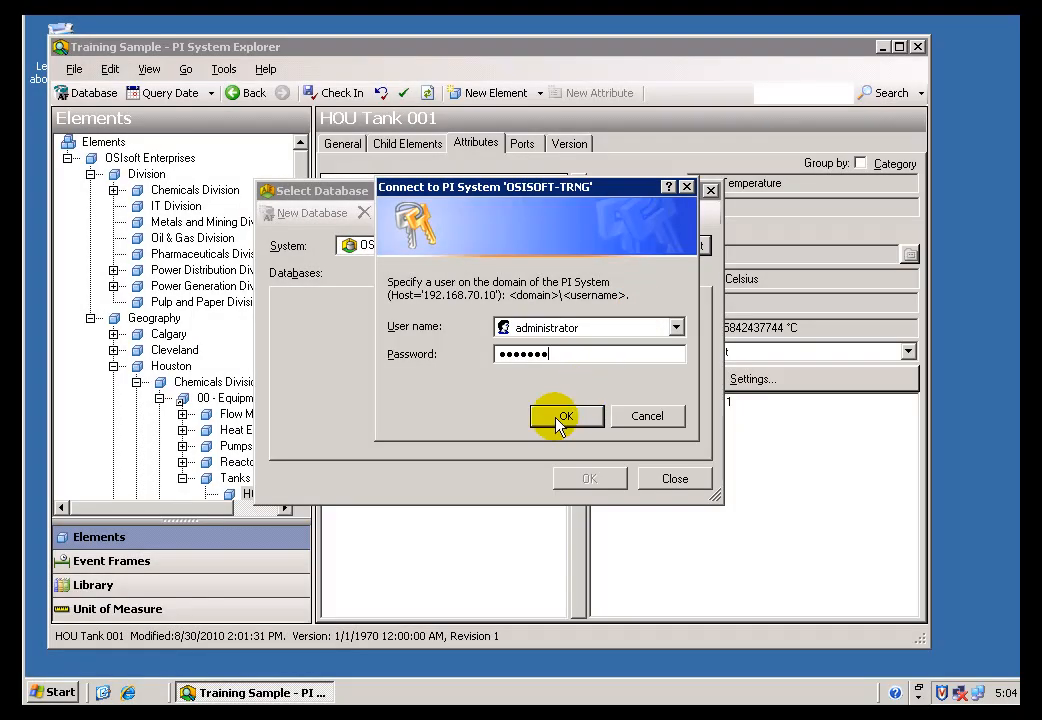
click(566, 416)
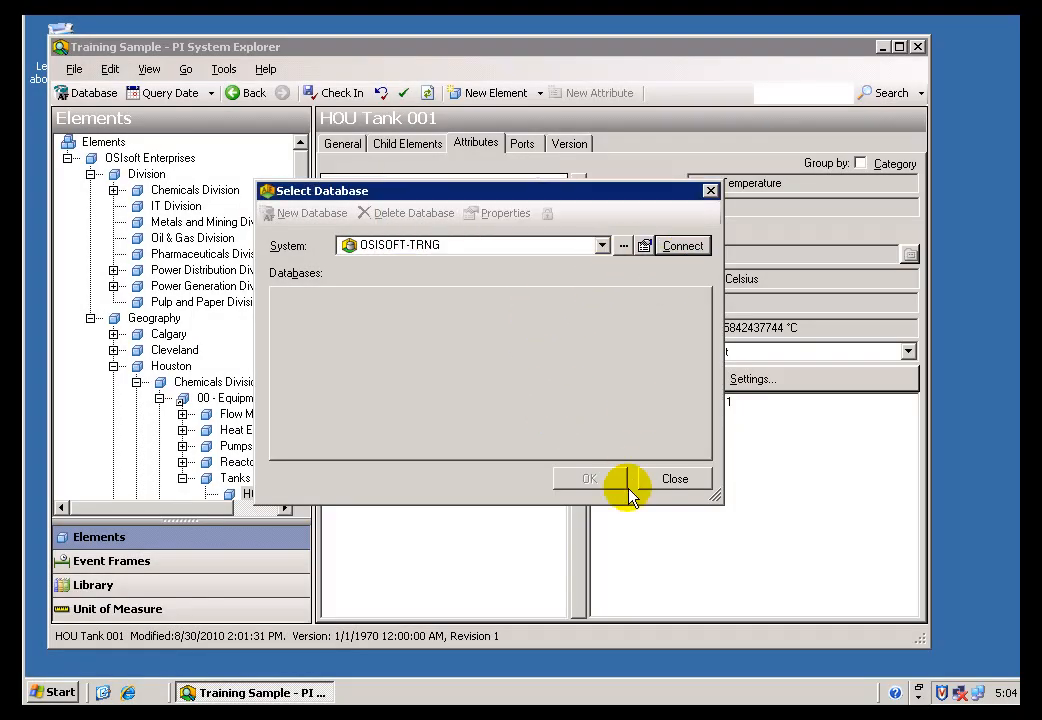
- Open the Solution_Tank Farm database from OSISOFT-TRNG's database list
click(682, 244)
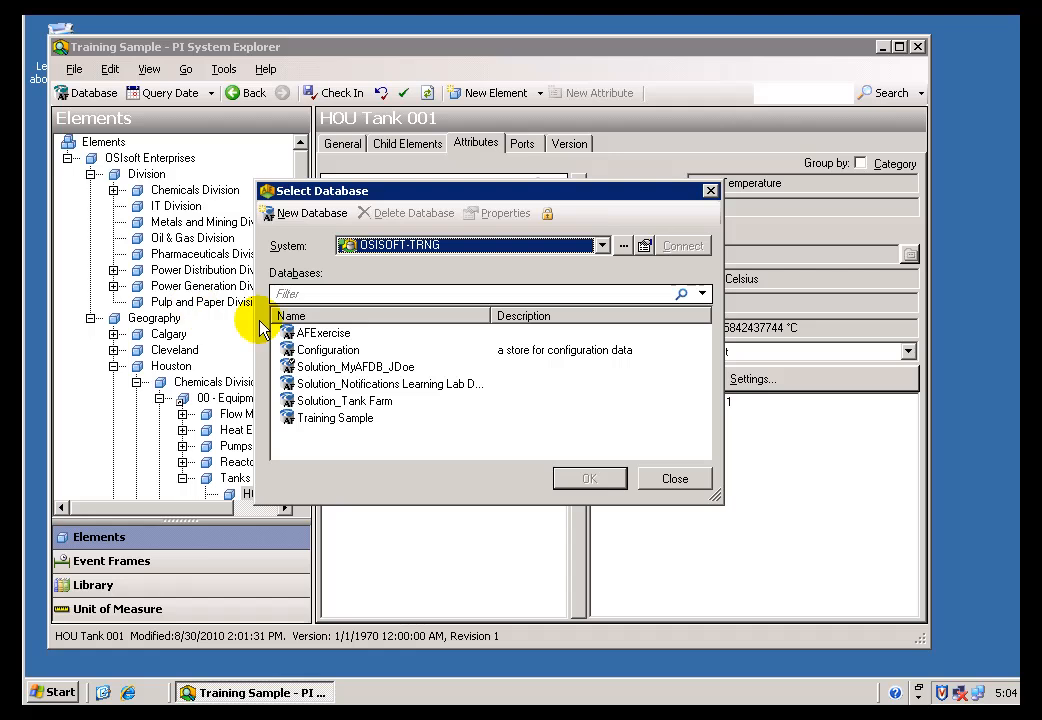
click(324, 332)
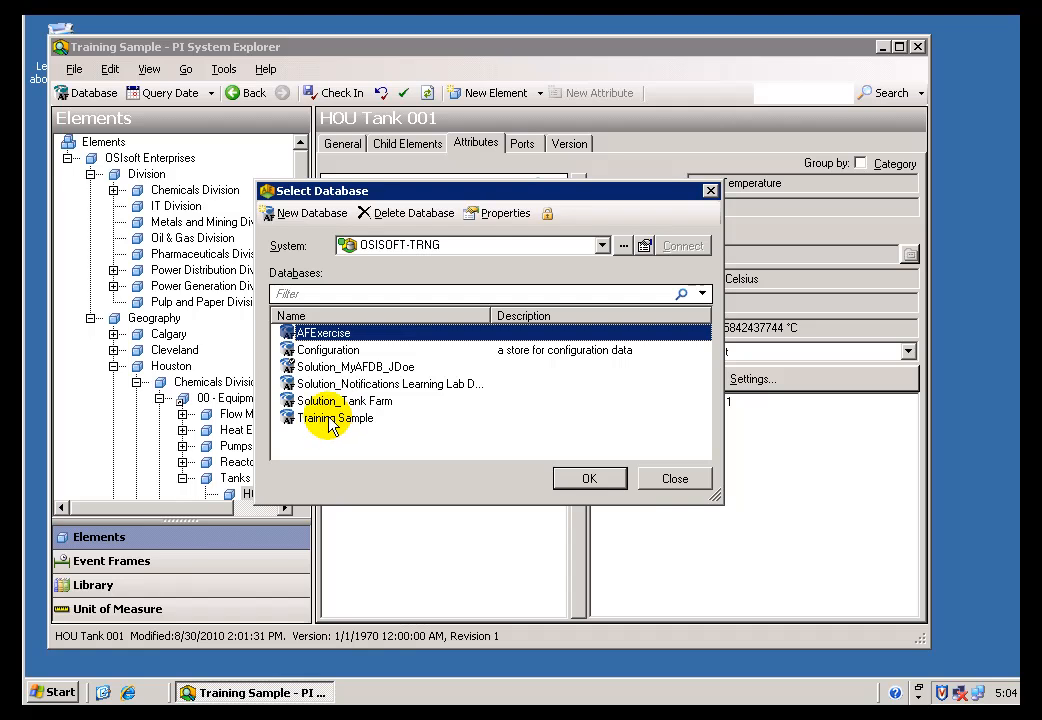
click(322, 332)
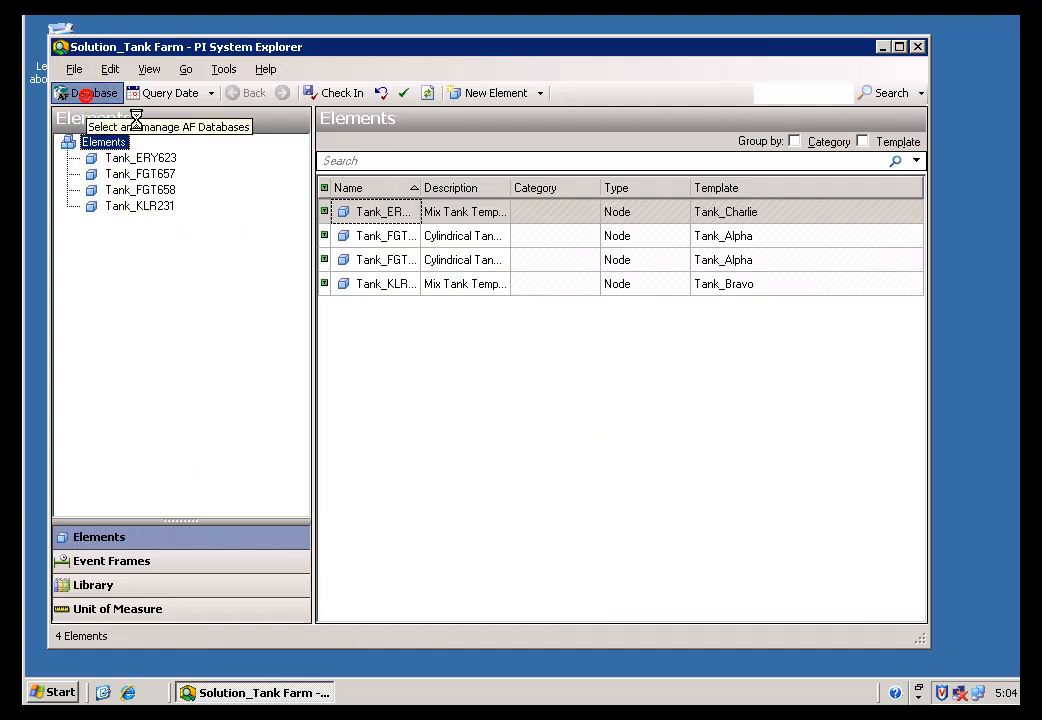
- Reopen the database picker, check NICKG2K80's databases, and close without changing
click(88, 92)
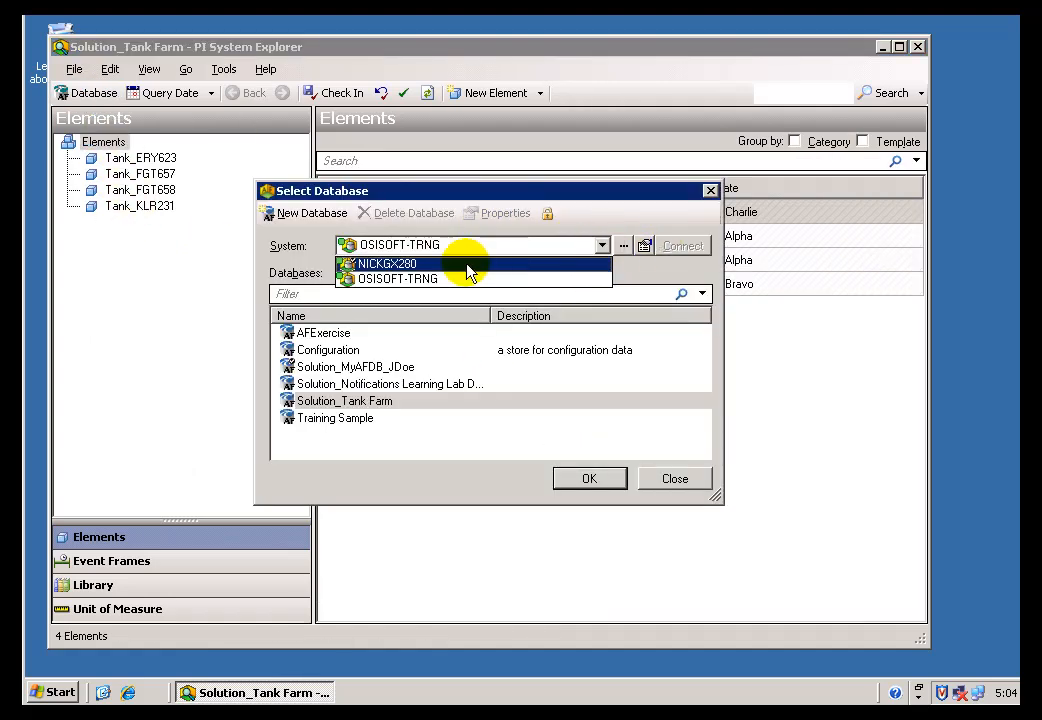
click(386, 264)
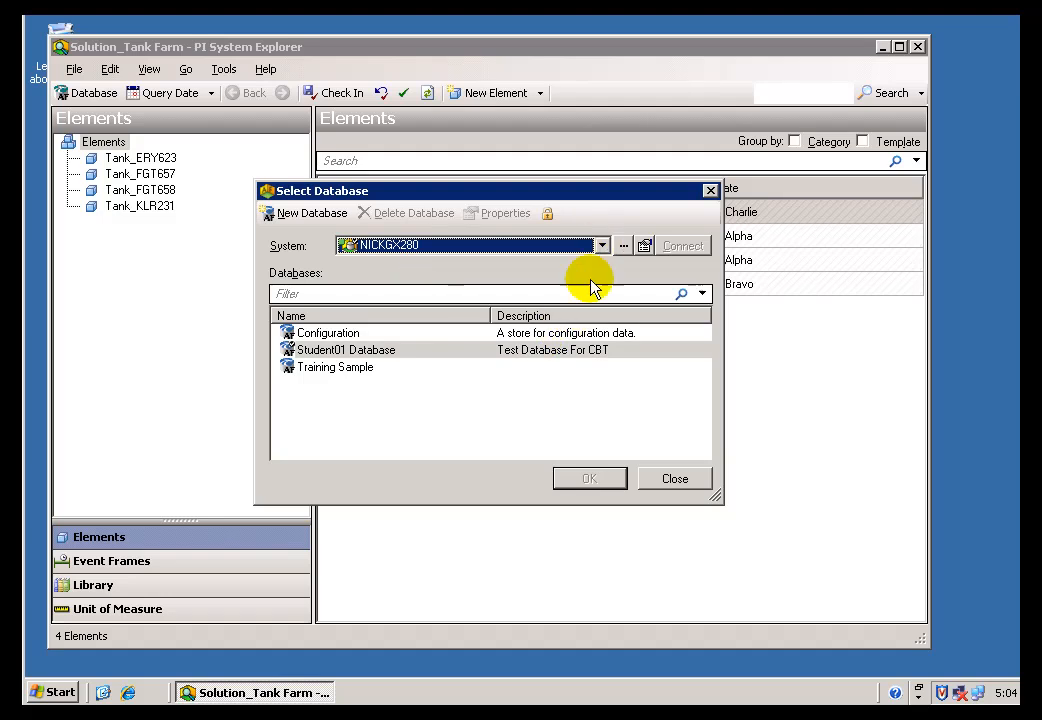
click(674, 478)
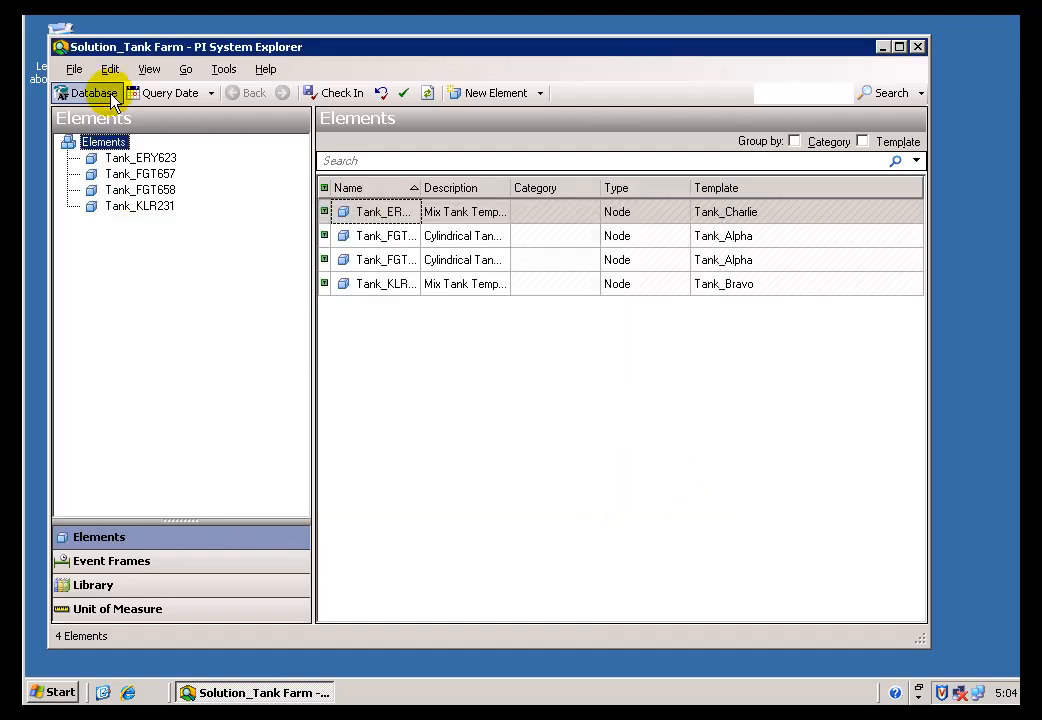